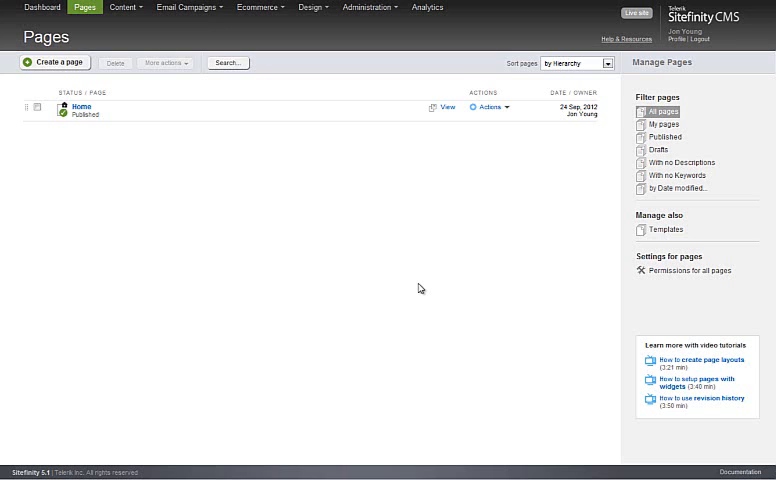
{"action": "mouse_move", "coordinate": [372, 260]}
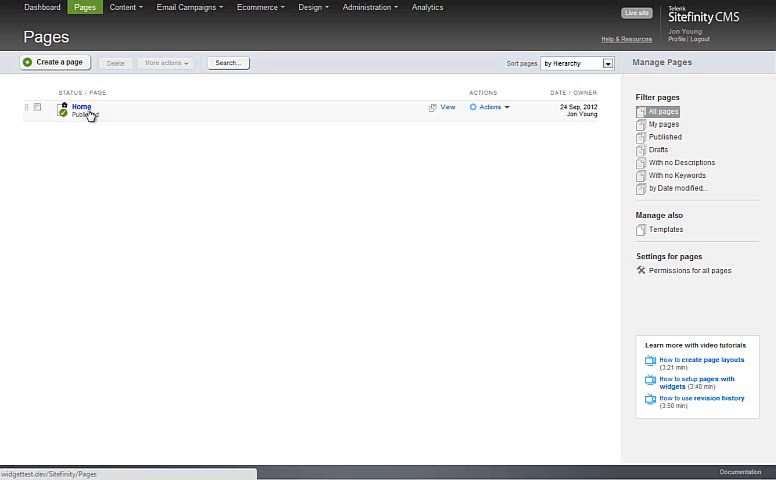
Add an ImageBanner to the Home page with two food images: one uploaded, one existing
{"action": "left_click", "coordinate": [81, 107]}
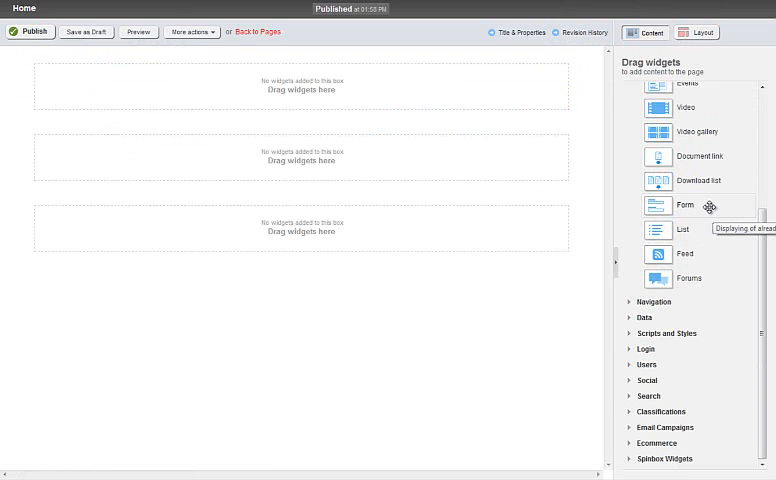
{"action": "mouse_move", "coordinate": [683, 458]}
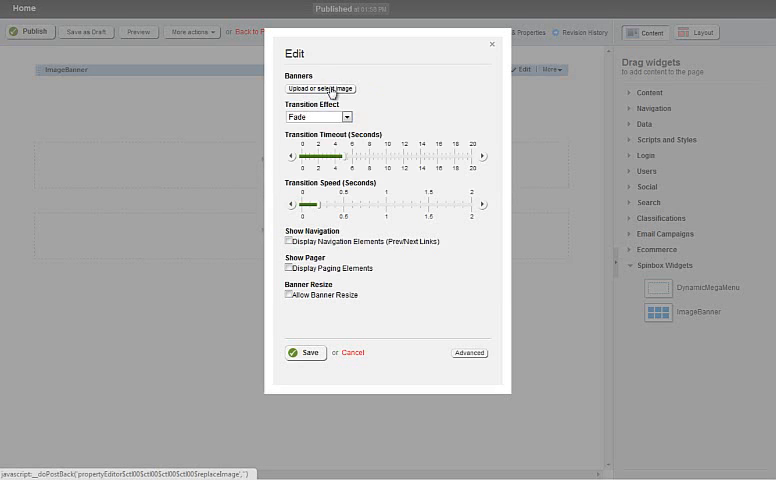
{"action": "left_click", "coordinate": [320, 88]}
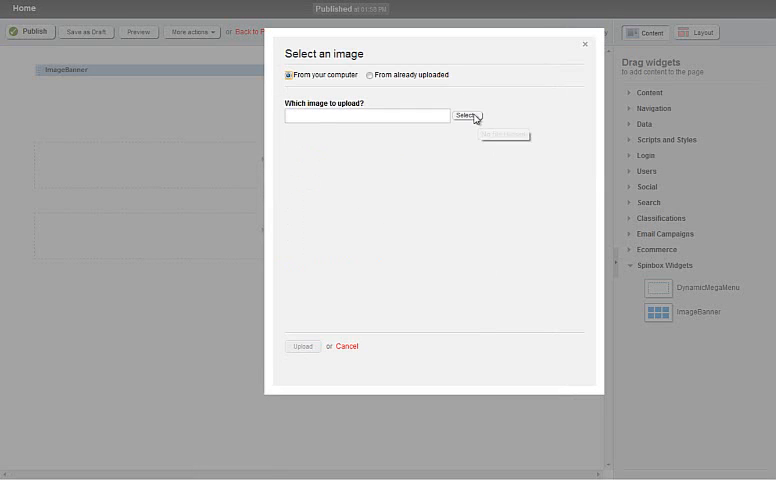
{"action": "left_click", "coordinate": [368, 75]}
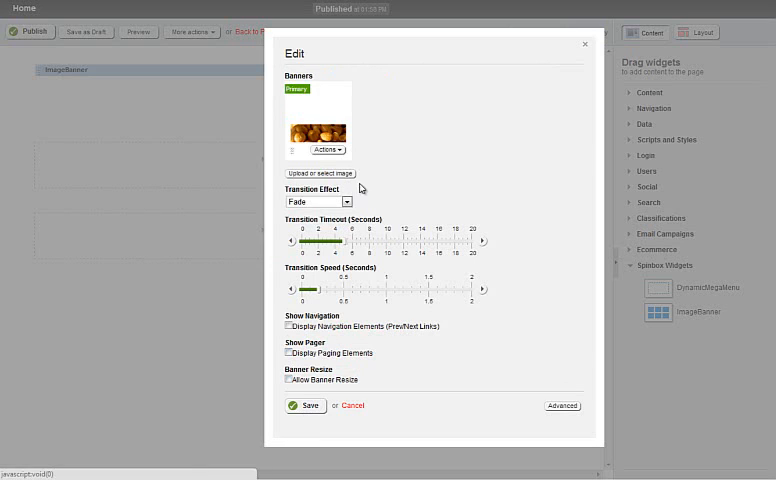
{"action": "left_click", "coordinate": [320, 173]}
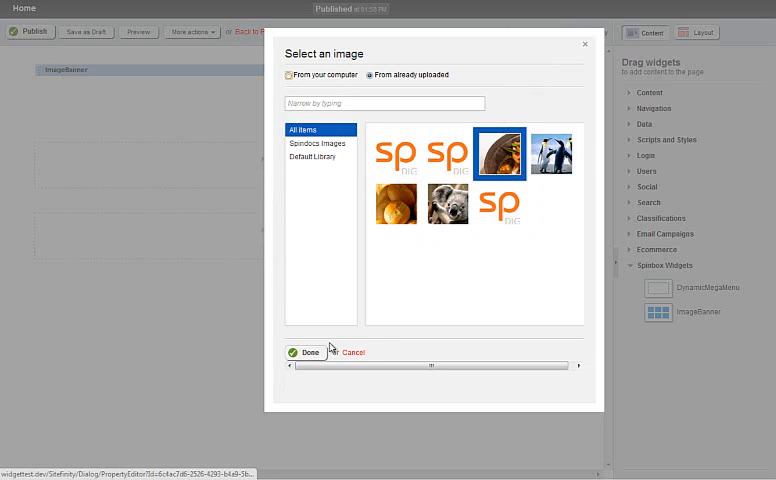
{"action": "left_click", "coordinate": [304, 352]}
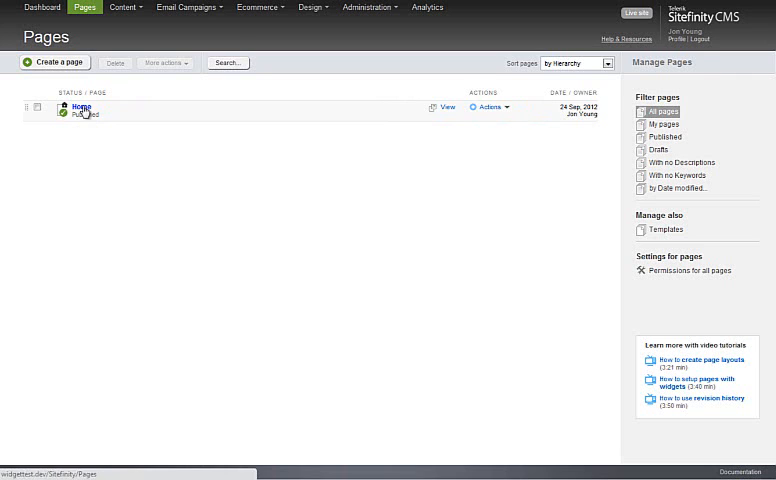
Set the banner to Scroll Right with paging and navigation elements, and show Advanced properties
{"action": "left_click", "coordinate": [81, 107]}
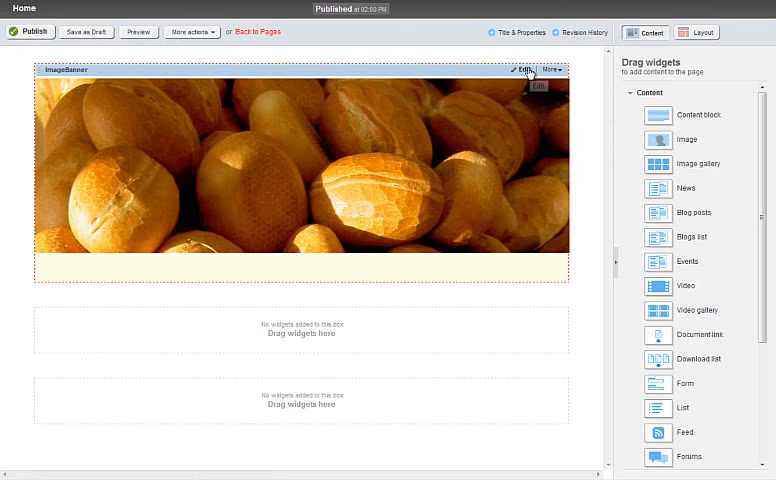
{"action": "left_click", "coordinate": [523, 69]}
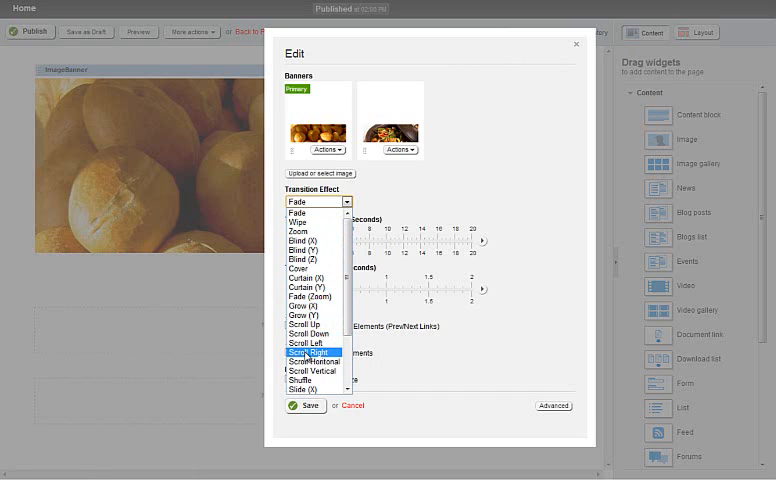
{"action": "left_click", "coordinate": [313, 351]}
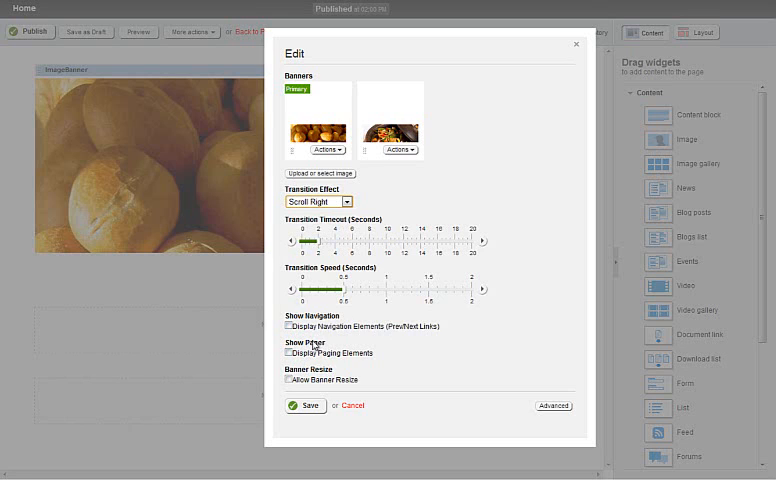
{"action": "left_click", "coordinate": [289, 352]}
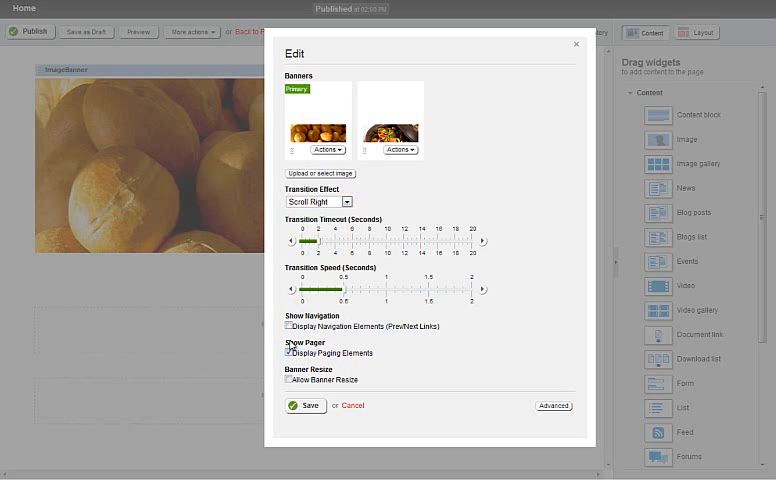
{"action": "left_click", "coordinate": [290, 326]}
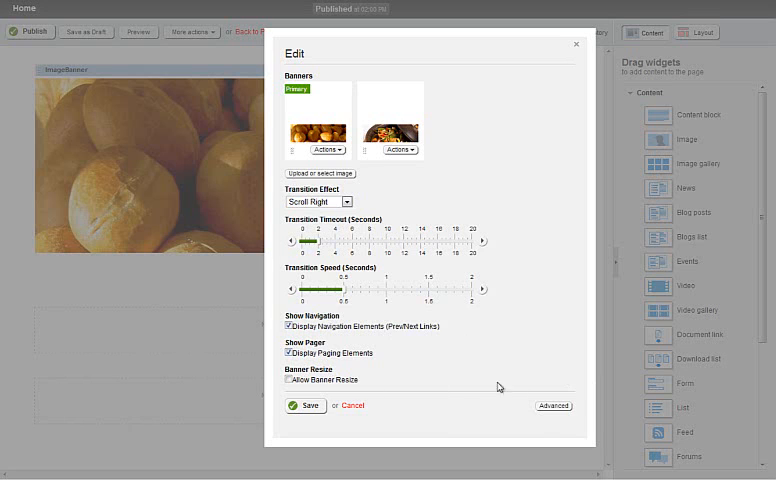
{"action": "left_click", "coordinate": [553, 405]}
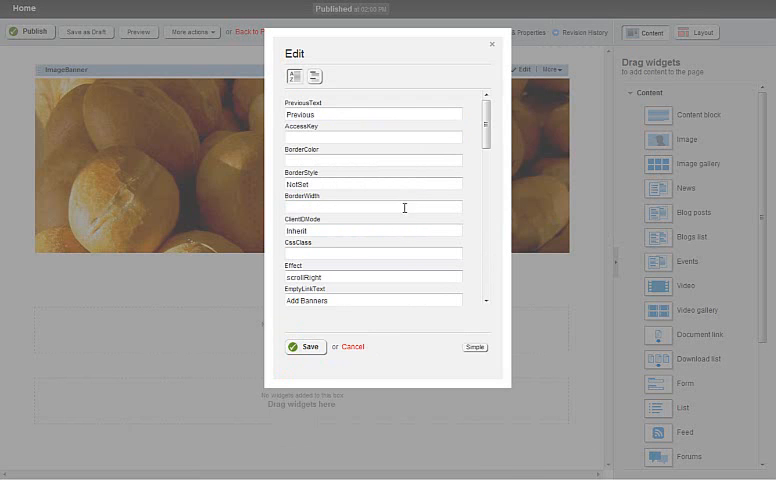
Set PostBannerElement to <div class="banner_shadow"></div> and save the widget
{"action": "scroll", "scroll_direction": "down", "scroll_amount": 3}
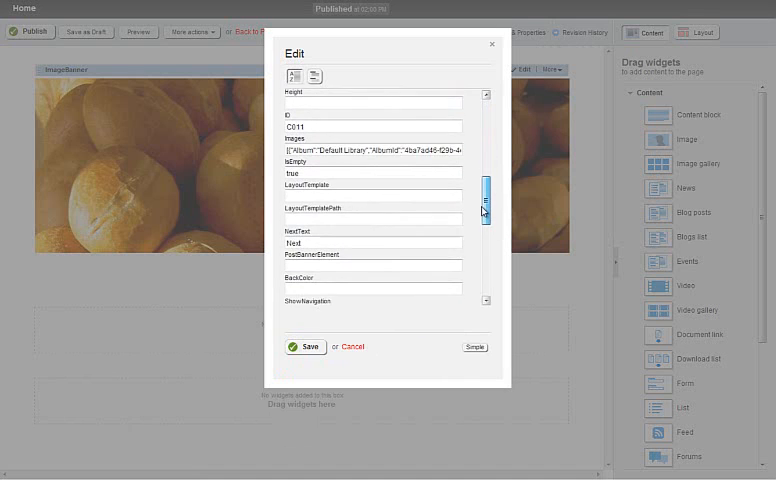
{"action": "scroll", "scroll_direction": "down", "scroll_amount": 3}
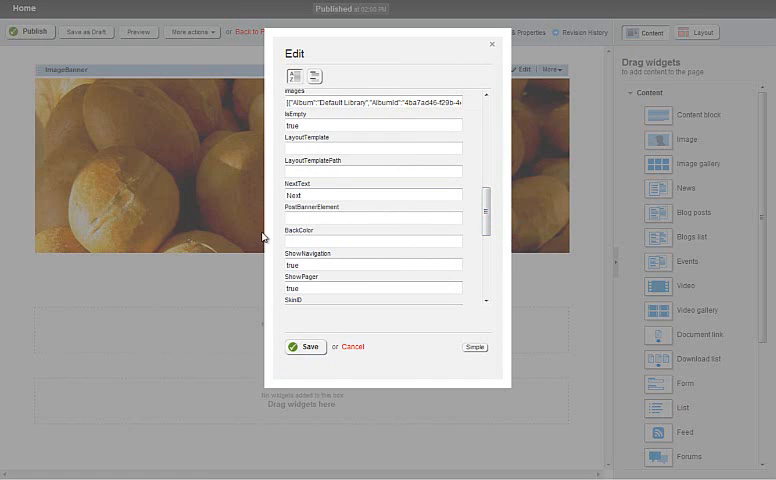
{"action": "left_click", "coordinate": [373, 218]}
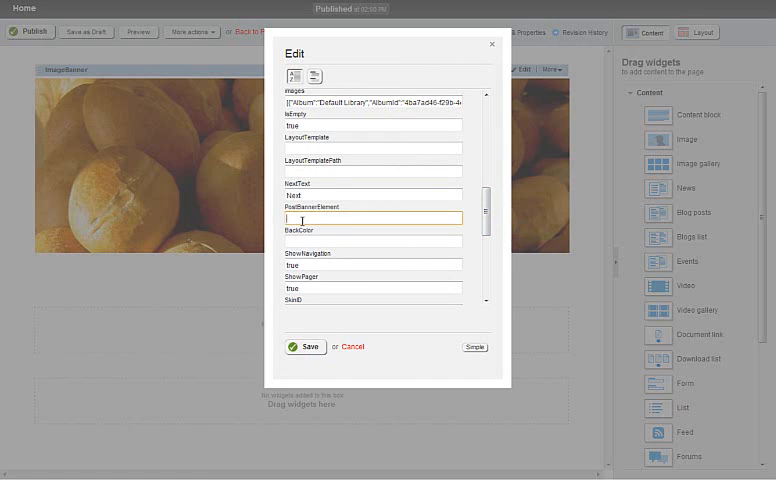
{"action": "type", "text": "<"}
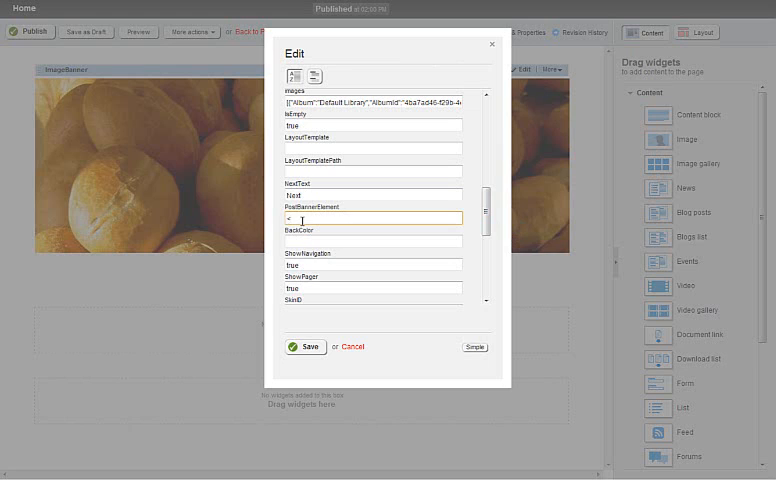
{"action": "type", "text": "<div class>"}
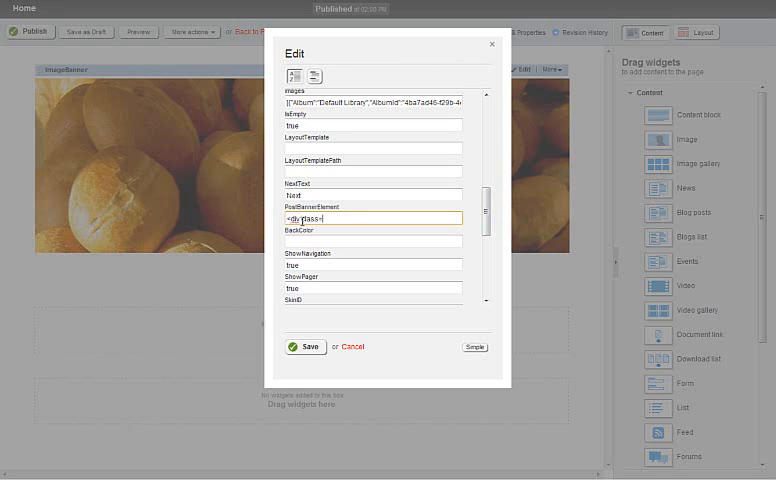
{"action": "type", "text": "\"banner\""}
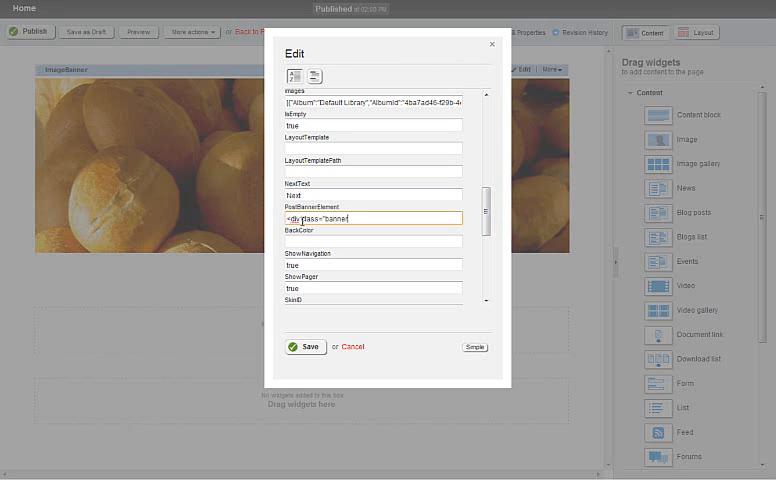
{"action": "type", "text": "_shadow\"></div>"}
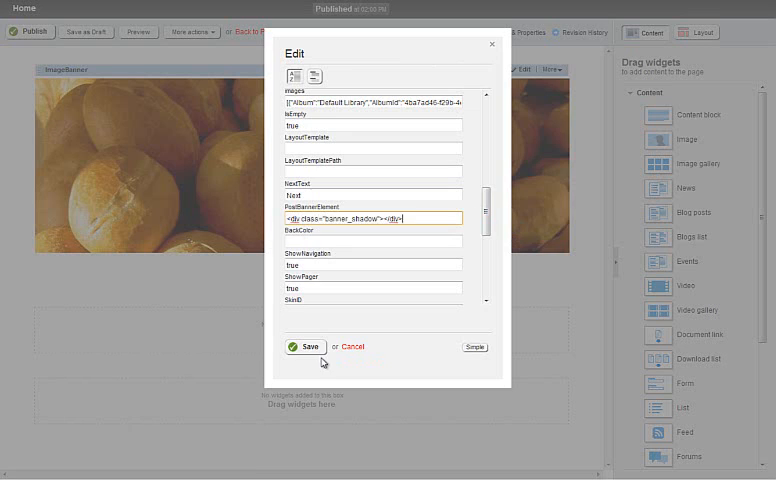
{"action": "left_click", "coordinate": [305, 346]}
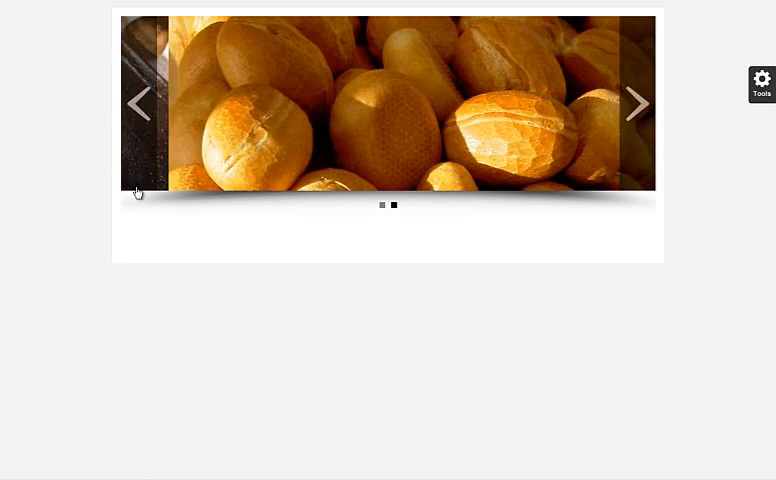
Cycle the live banner between images with its arrows, then reopen the banner settings
{"action": "left_click", "coordinate": [140, 104]}
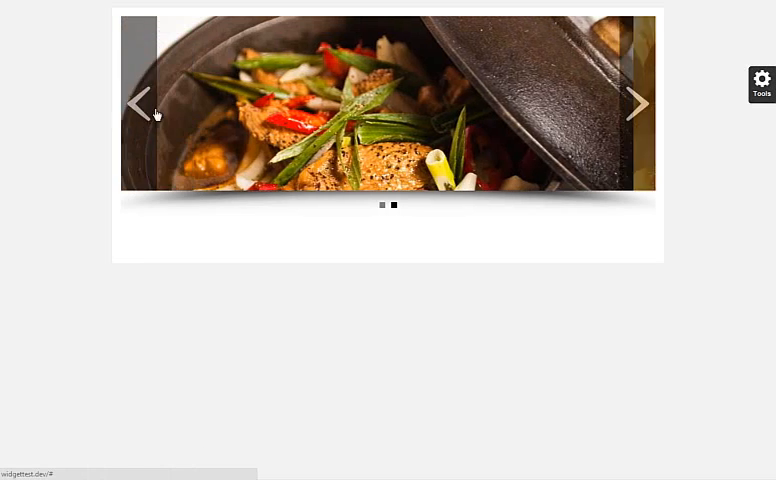
{"action": "left_click", "coordinate": [637, 103]}
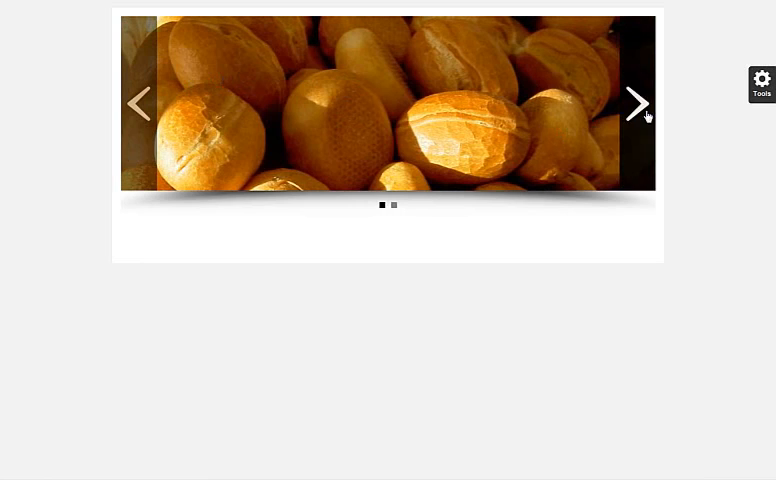
{"action": "left_click", "coordinate": [393, 205]}
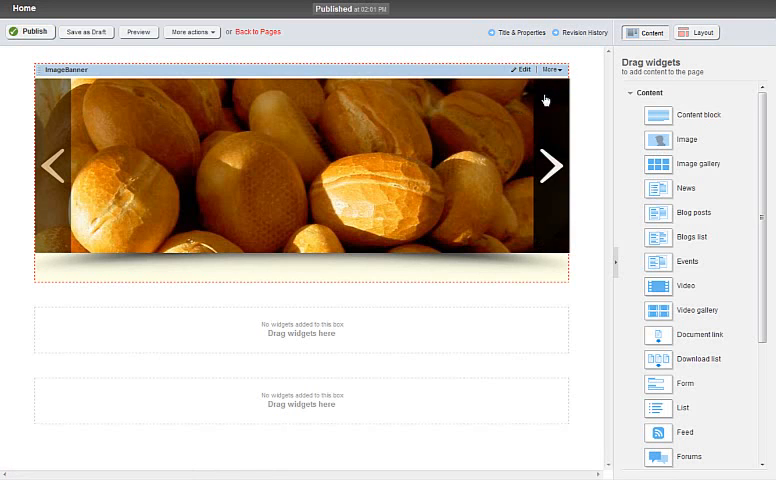
{"action": "left_click", "coordinate": [521, 69]}
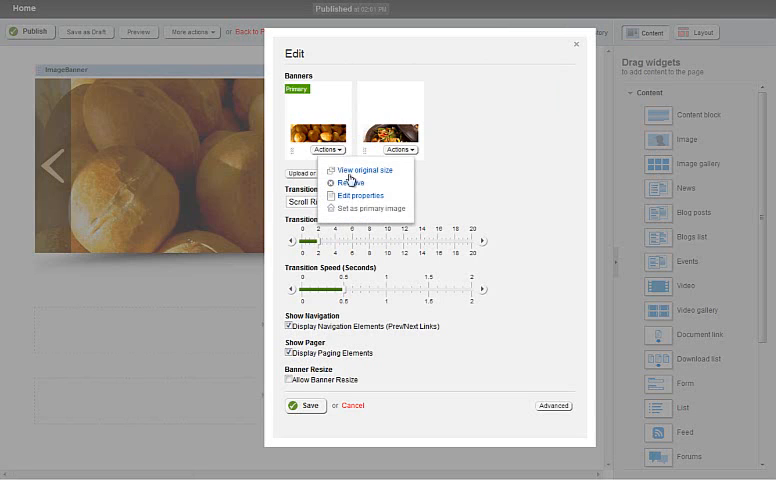
Give the bread image a banner title, 'Banner Description', link text 'Anchor text' and target '#'
{"action": "left_click", "coordinate": [360, 195]}
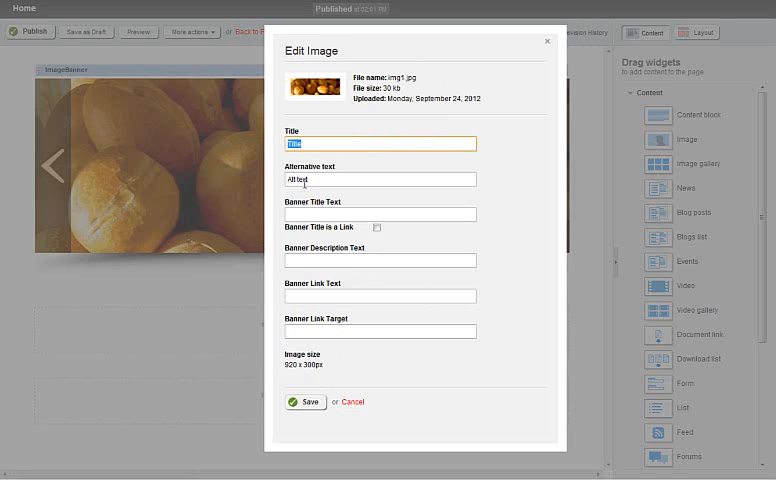
{"action": "left_click", "coordinate": [379, 214]}
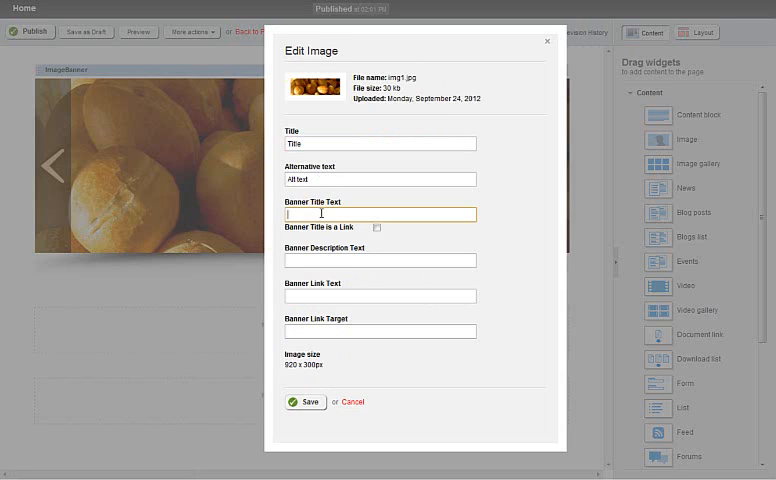
{"action": "mouse_move", "coordinate": [301, 218]}
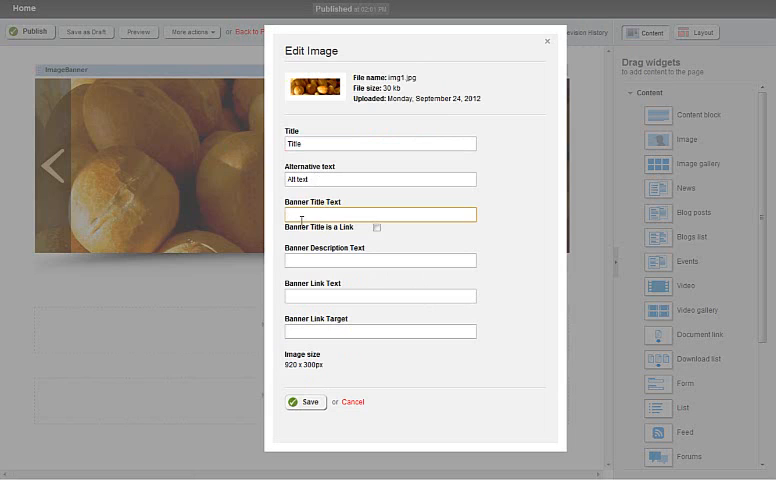
{"action": "type", "text": "Banner ti"}
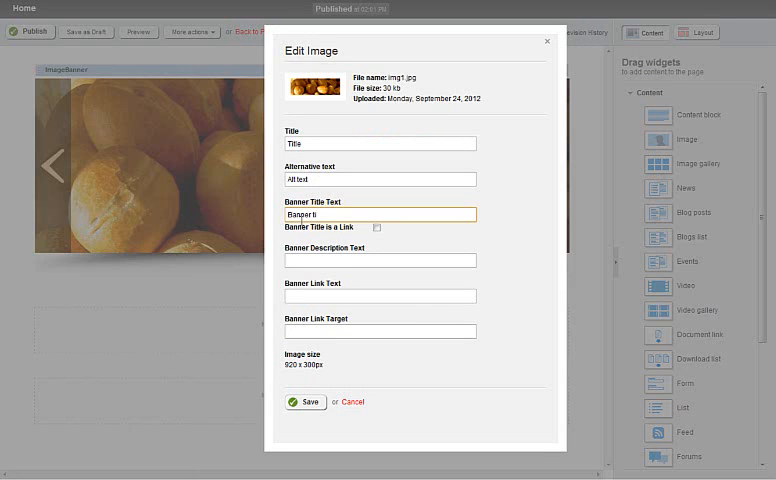
{"action": "left_click", "coordinate": [379, 260]}
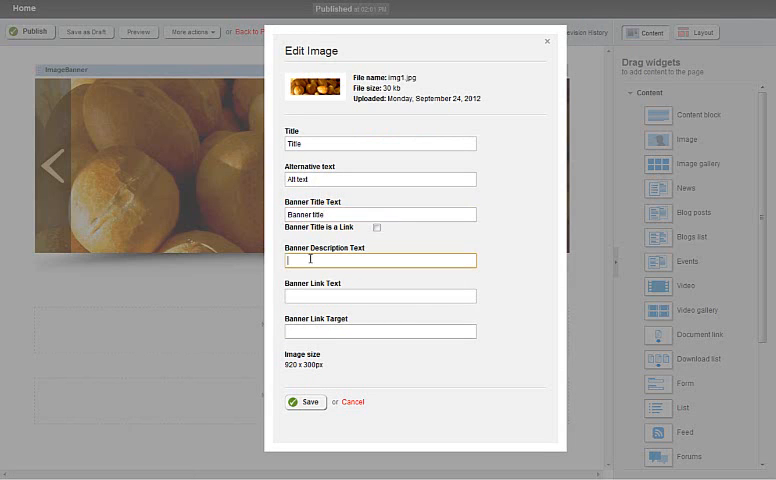
{"action": "type", "text": "Banner Des"}
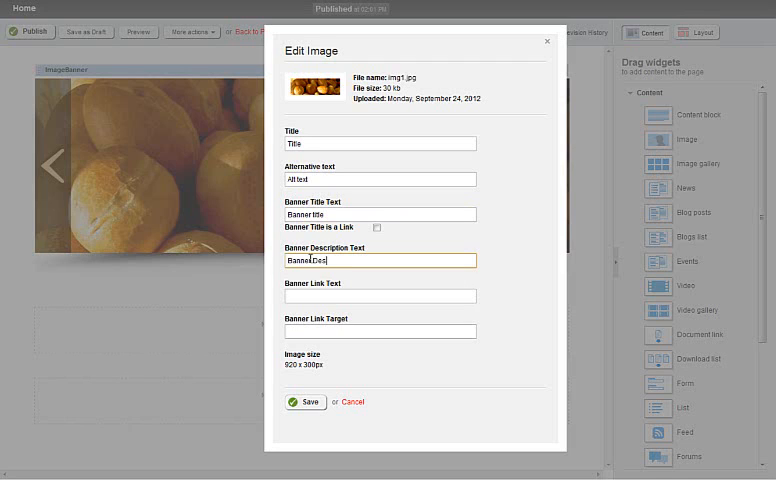
{"action": "type", "text": "Banner Description"}
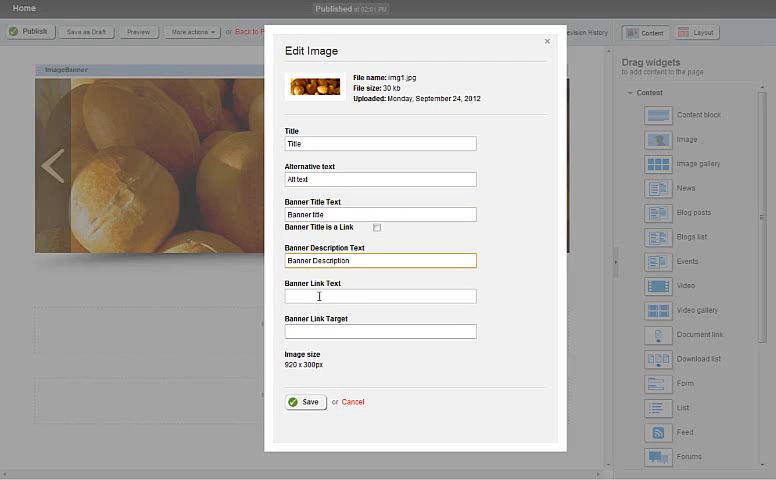
{"action": "left_click", "coordinate": [379, 296]}
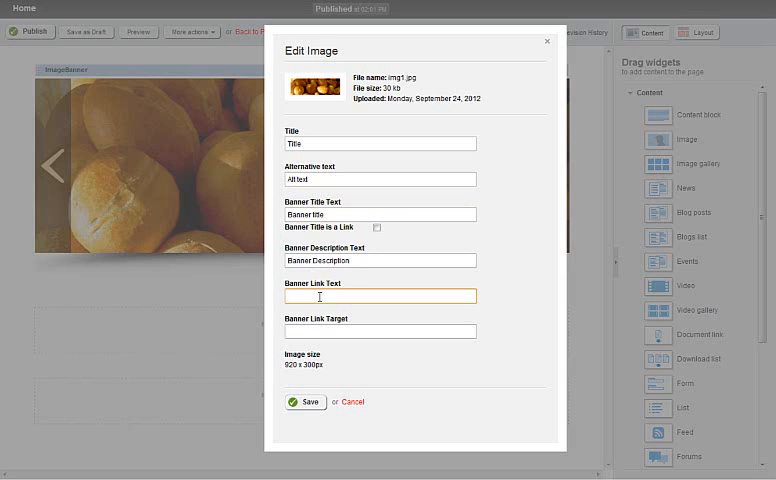
{"action": "type", "text": "Anchor text"}
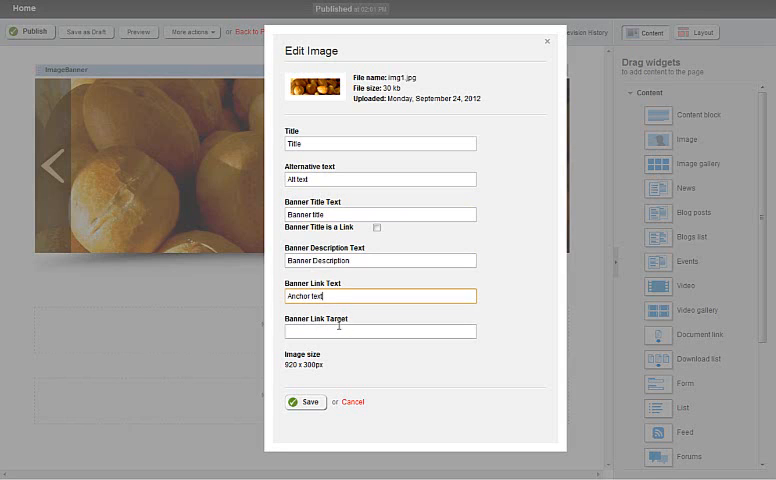
{"action": "type", "text": "#"}
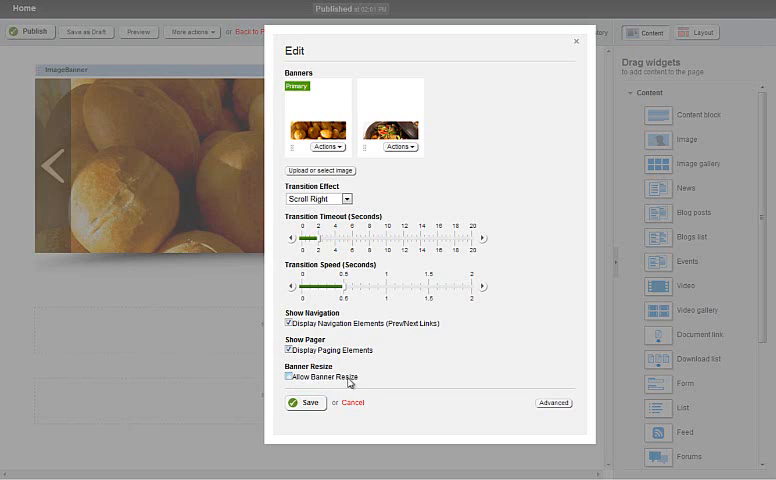
Enable Allow Banner Resize, save, and narrow the browser to check the banner scales
{"action": "left_click", "coordinate": [290, 376]}
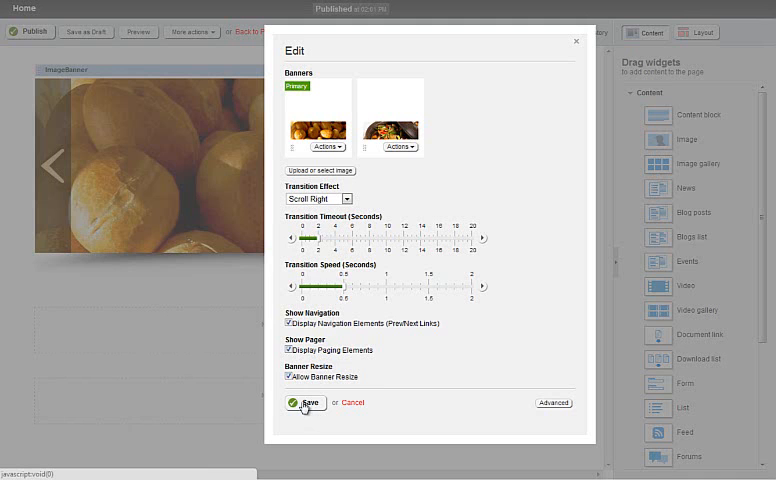
{"action": "left_click", "coordinate": [307, 402]}
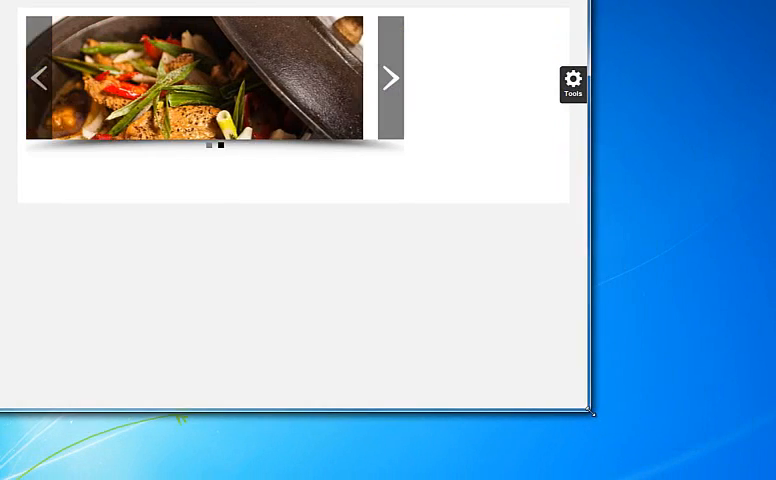
{"action": "left_click_drag", "start_coordinate": [590, 411], "coordinate": [315, 265]}
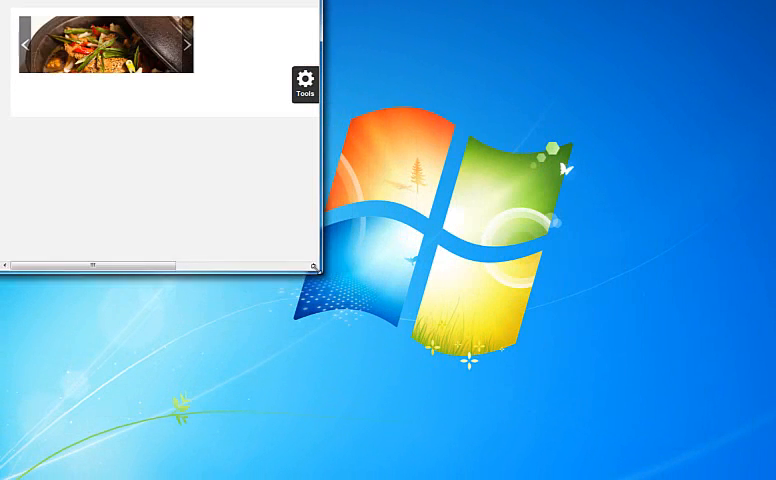
{"action": "left_click", "coordinate": [187, 48]}
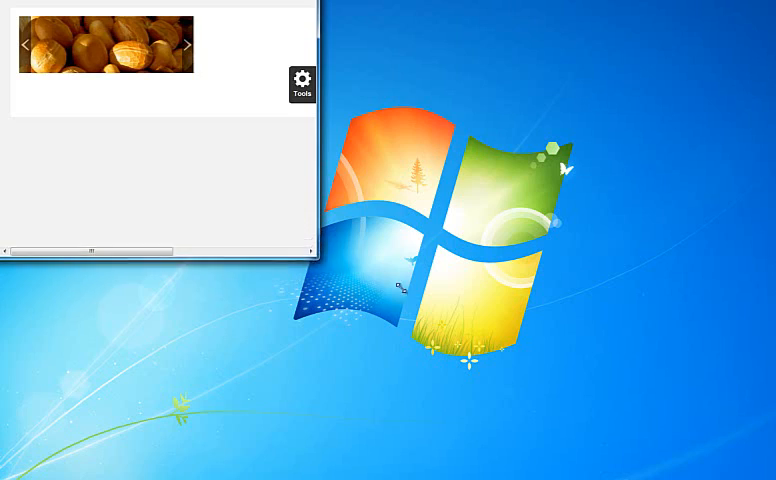